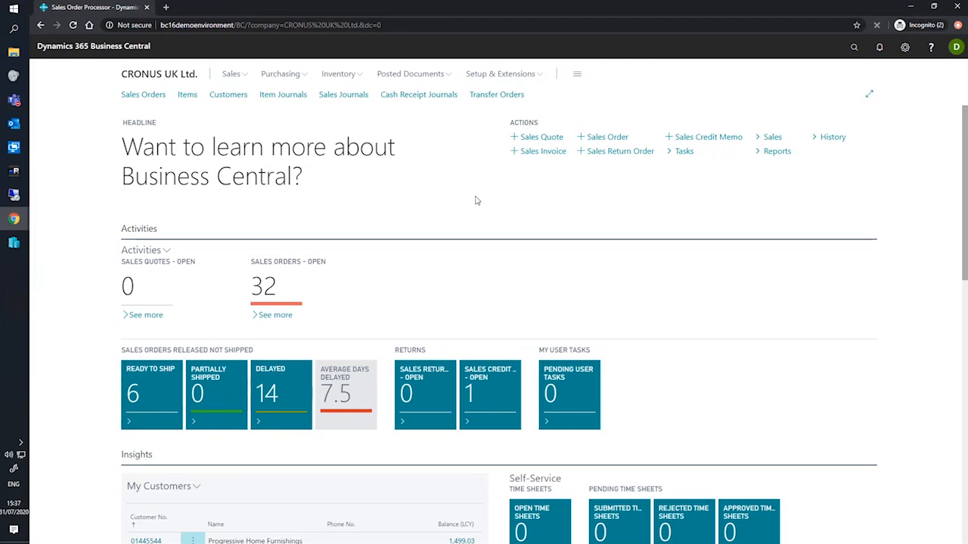
pyautogui.moveTo(408, 221)
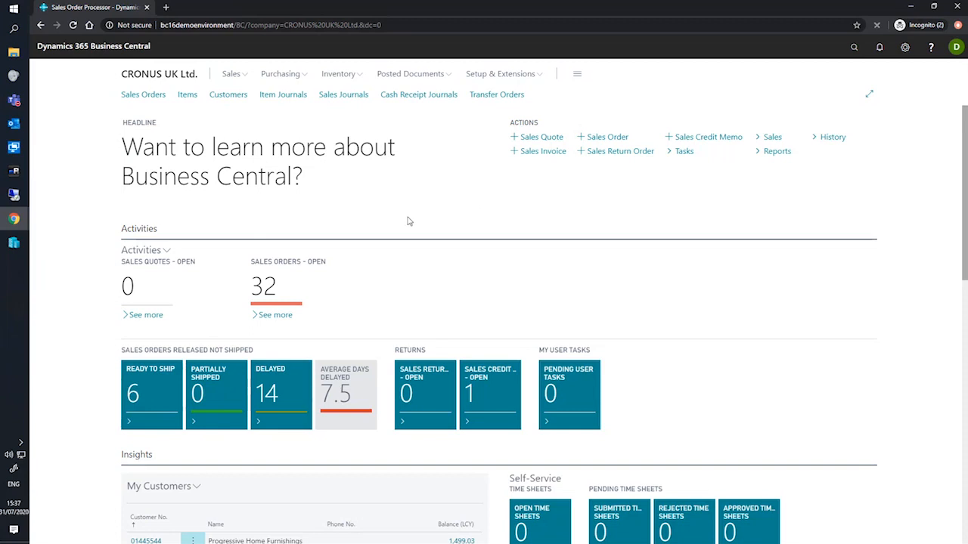
pyautogui.moveTo(448, 206)
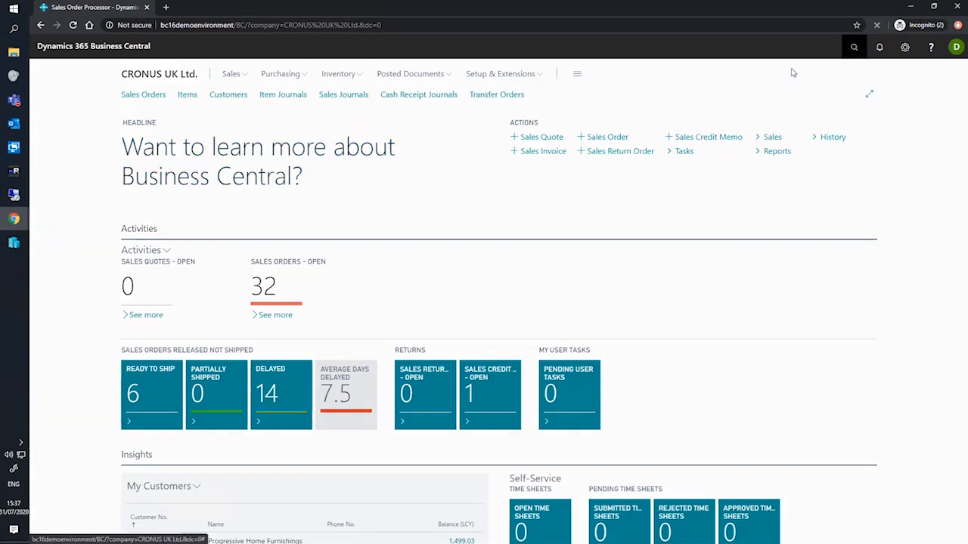
# Post the 5,726.70 John Haddock Insurance Co. payment G02002 from the BANK cash receipt journal
pyautogui.click(417, 93)
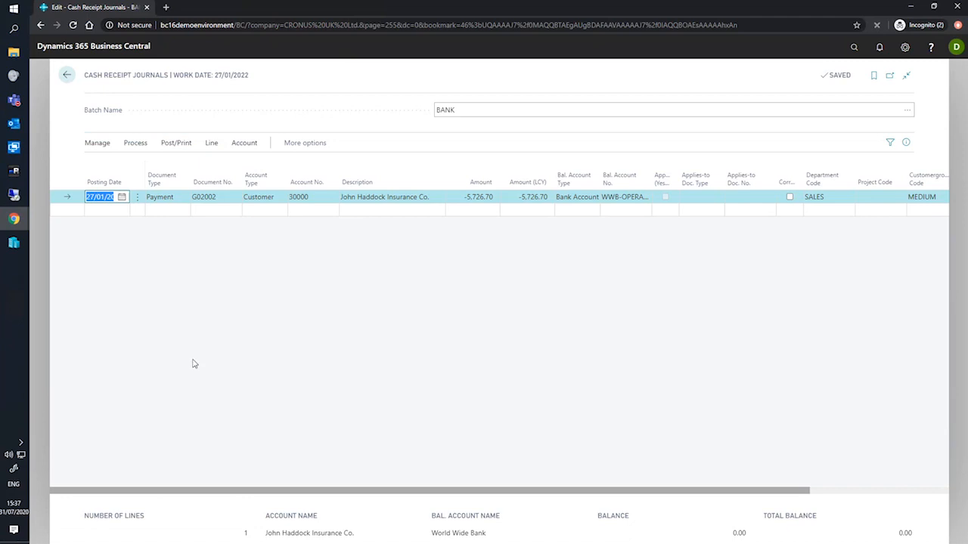
pyautogui.moveTo(194, 346)
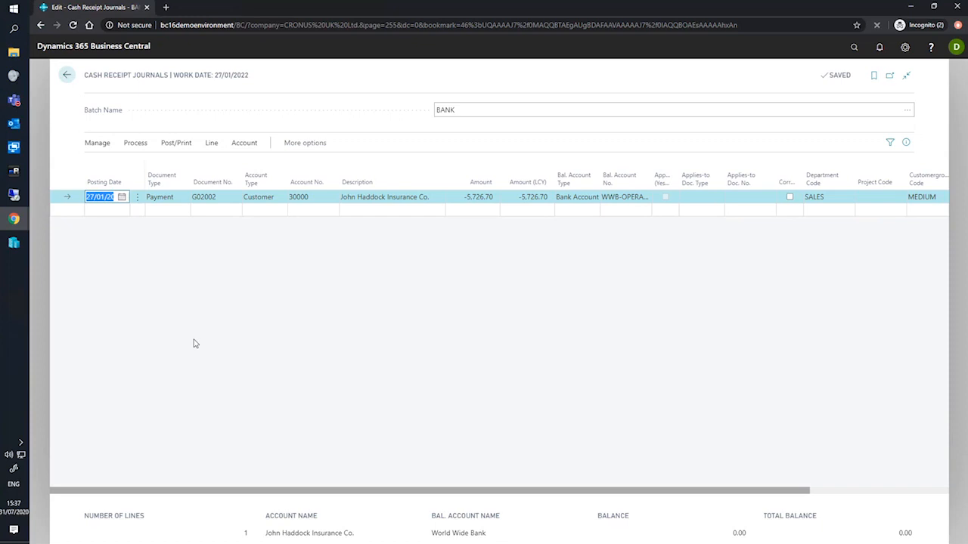
pyautogui.moveTo(390, 269)
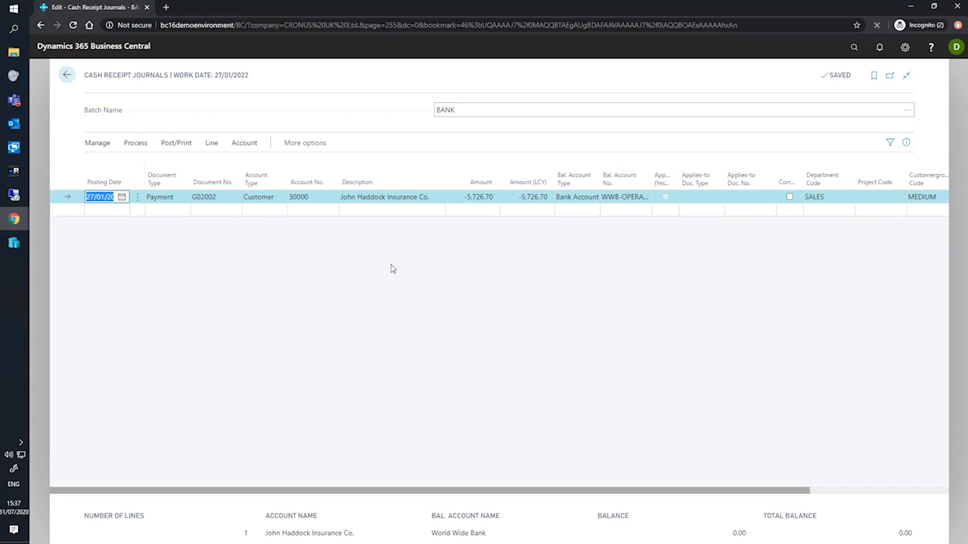
pyautogui.click(176, 142)
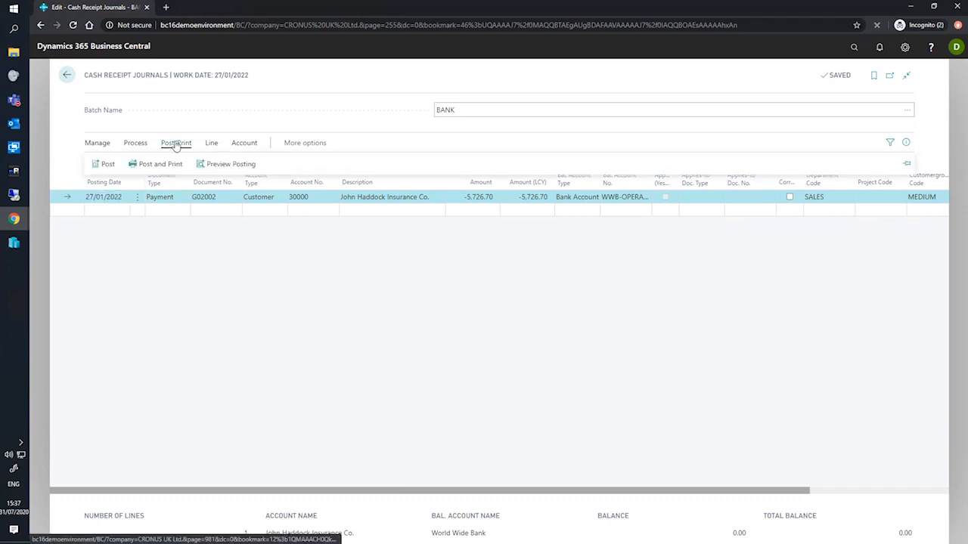
pyautogui.click(108, 163)
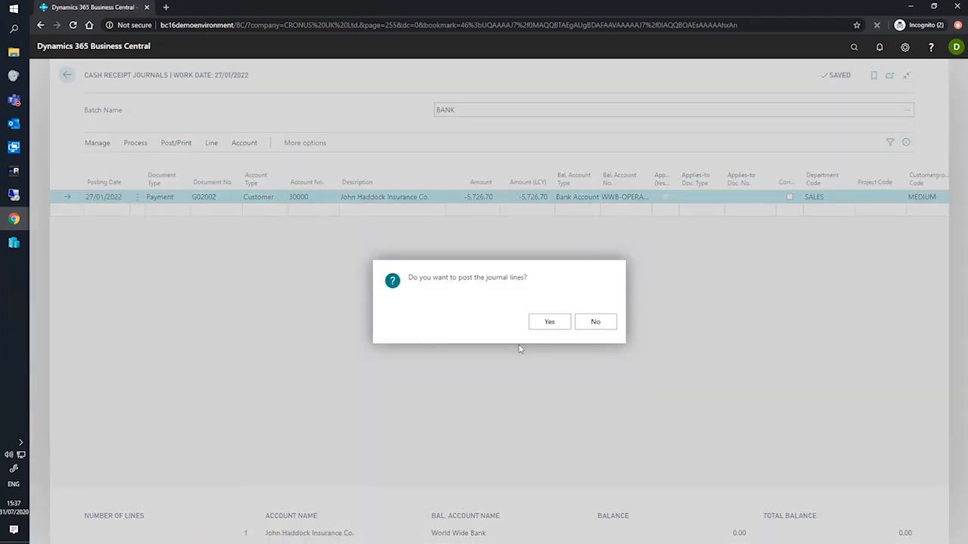
pyautogui.click(549, 320)
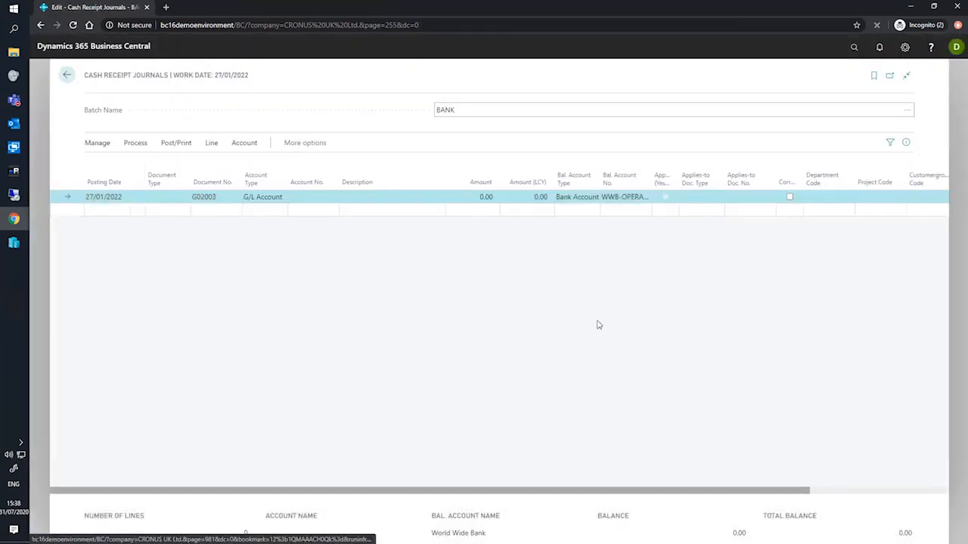
pyautogui.moveTo(66, 76)
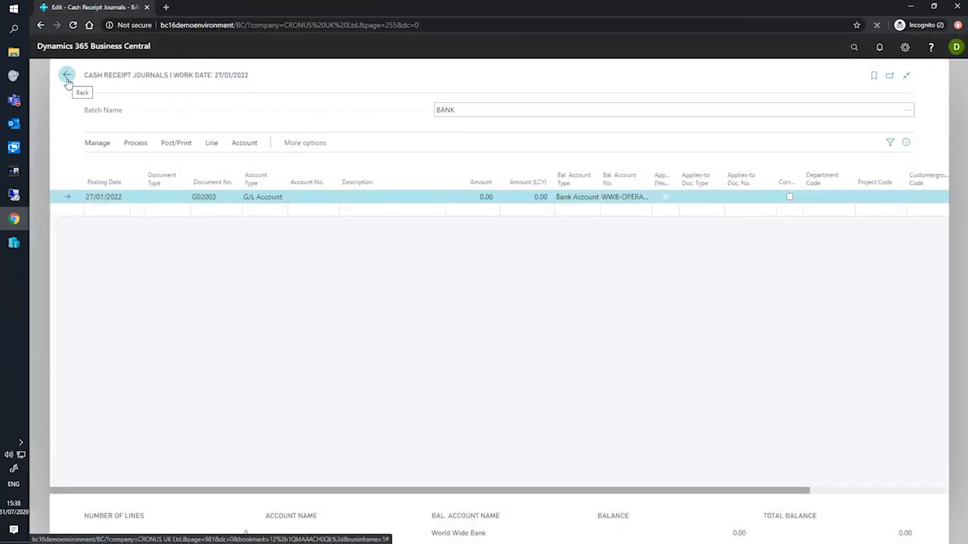
# From the home page, show customer 30000's ledger entries listing payment G02002 of -5,726.70
pyautogui.click(67, 76)
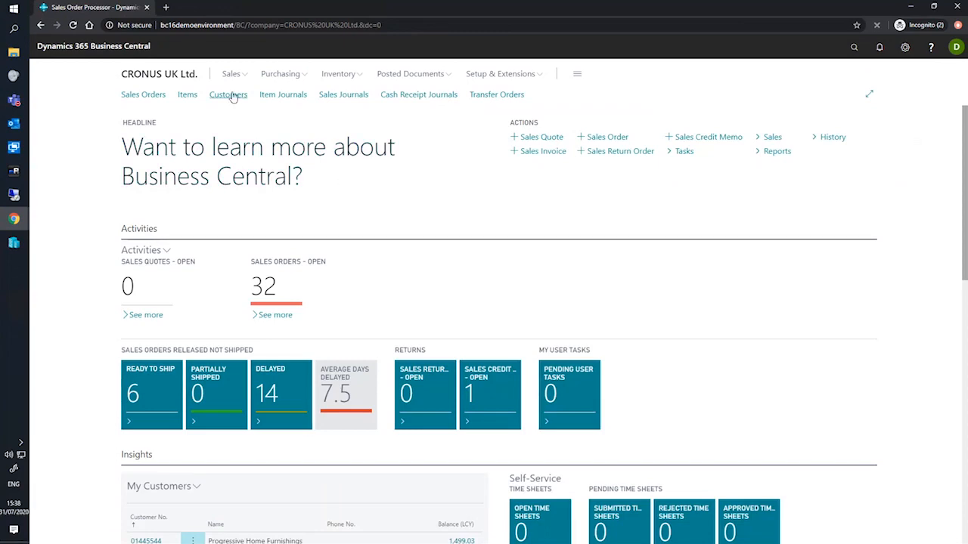
pyautogui.click(227, 94)
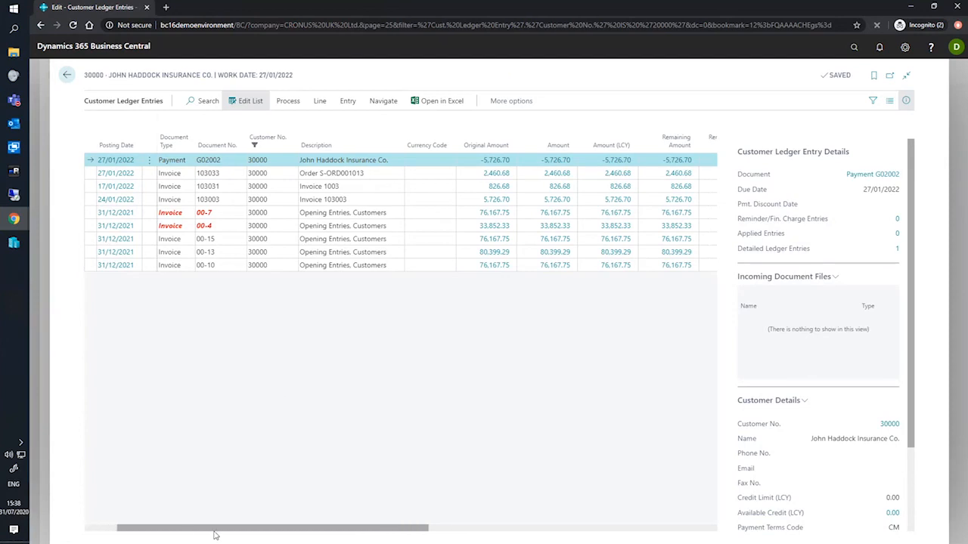
pyautogui.hscroll(3)
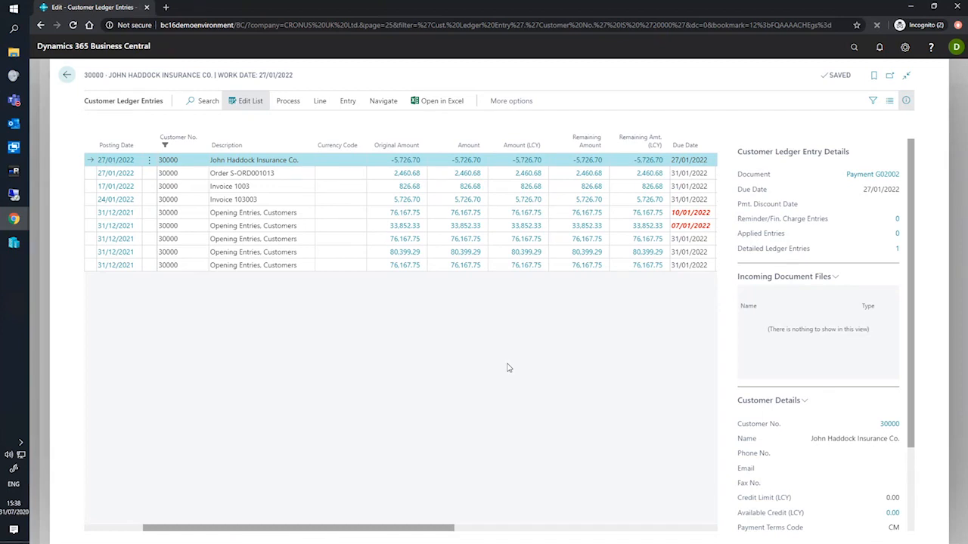
pyautogui.moveTo(426, 327)
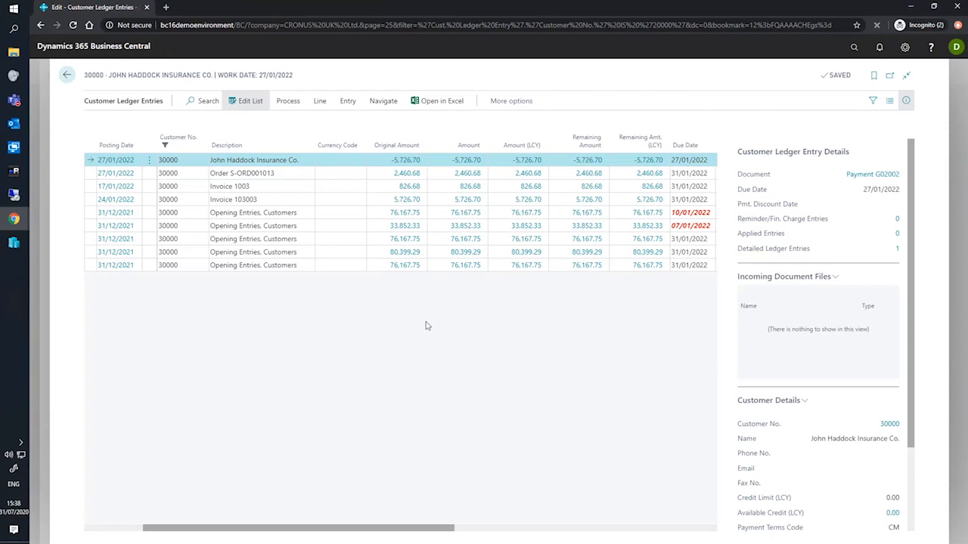
pyautogui.moveTo(407, 200)
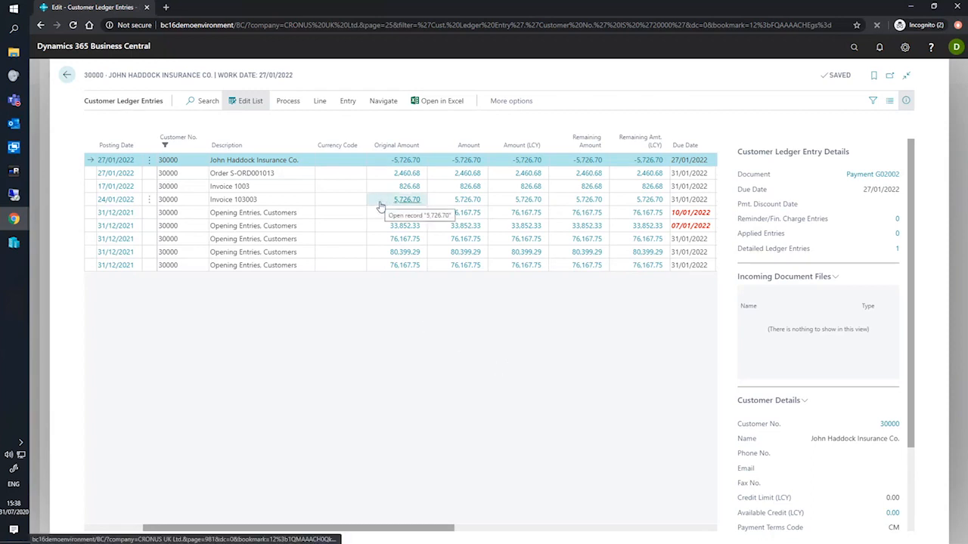
pyautogui.moveTo(278, 205)
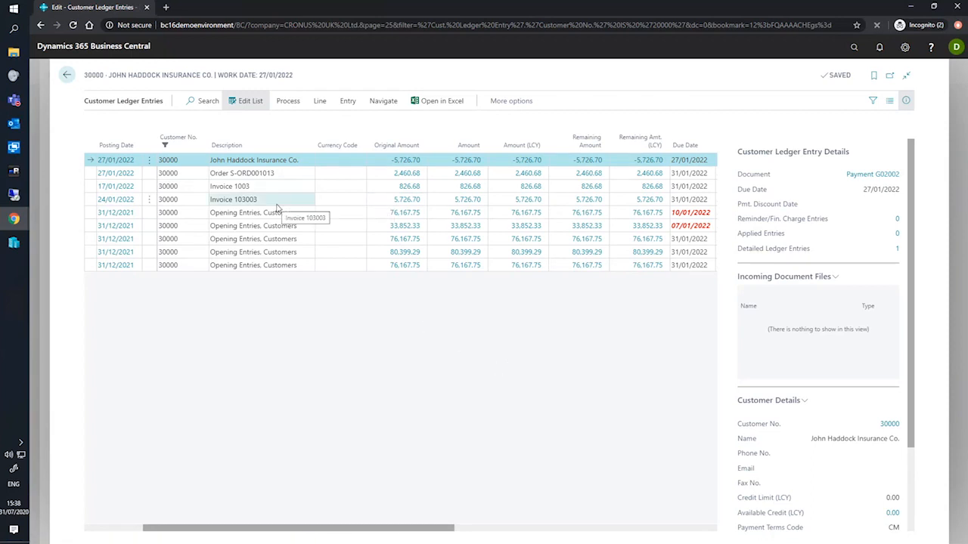
pyautogui.moveTo(310, 390)
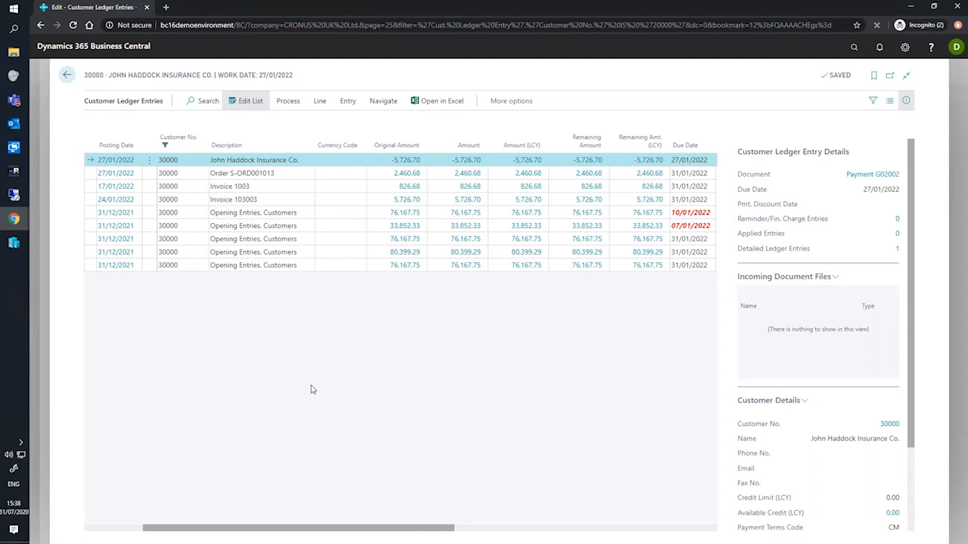
pyautogui.moveTo(254, 169)
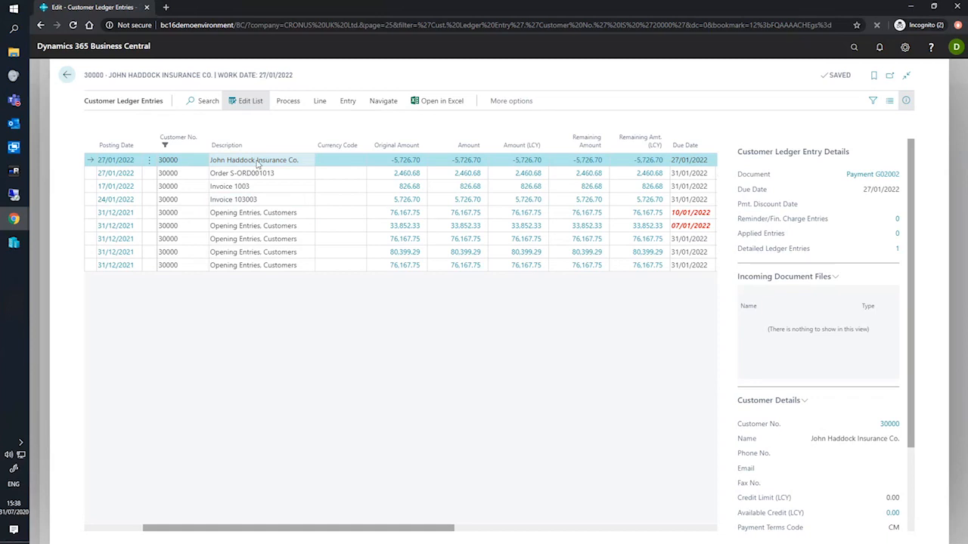
# Start Apply Entries for payment G02002, listing John Haddock Insurance Co.'s open invoices
pyautogui.click(511, 100)
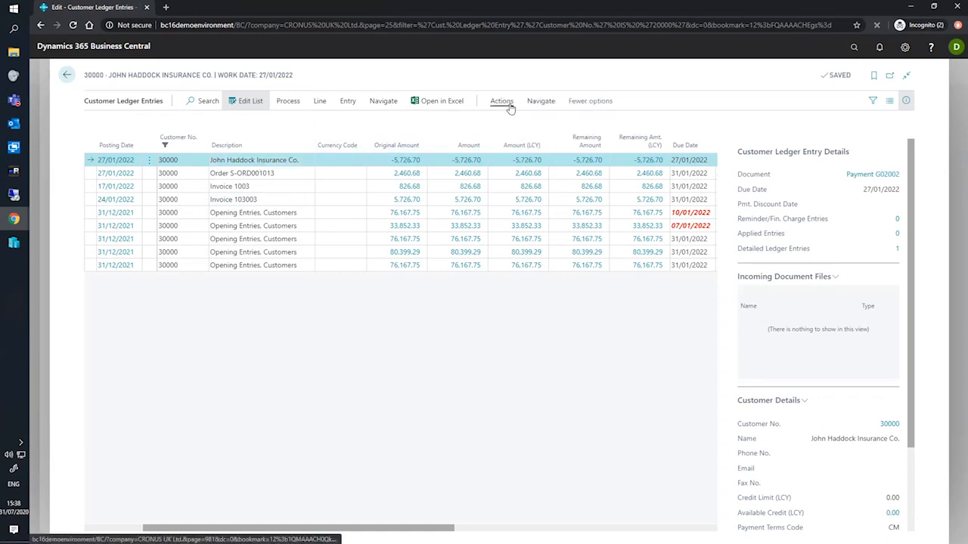
pyautogui.click(502, 100)
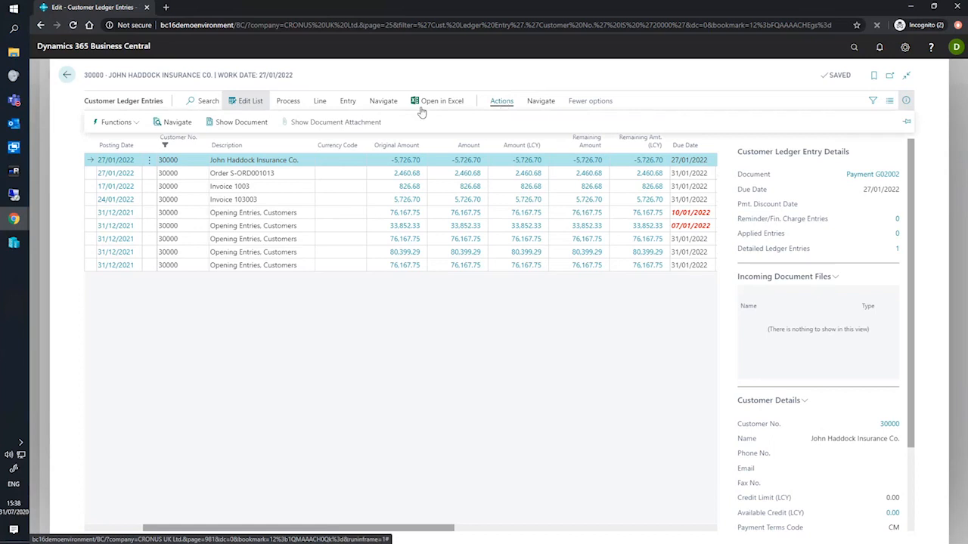
pyautogui.click(115, 121)
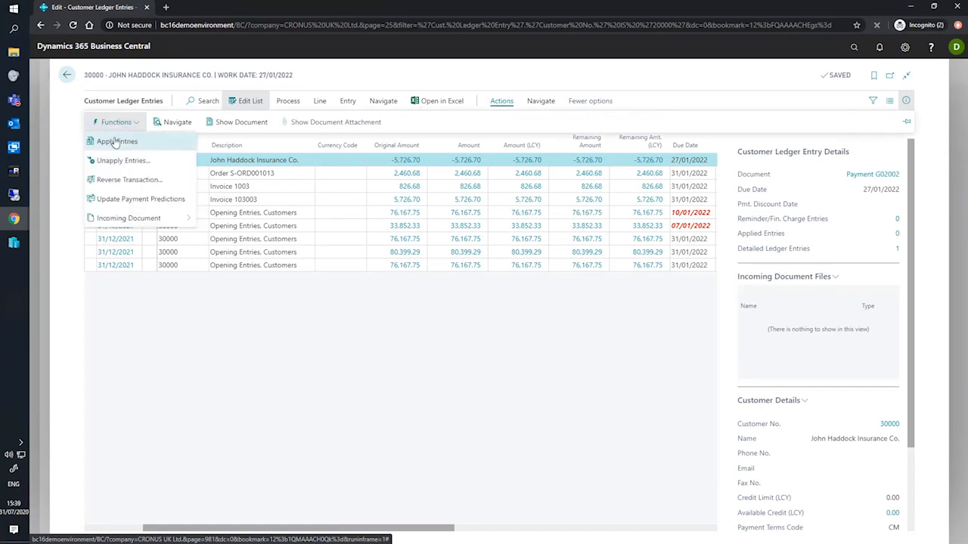
pyautogui.click(118, 129)
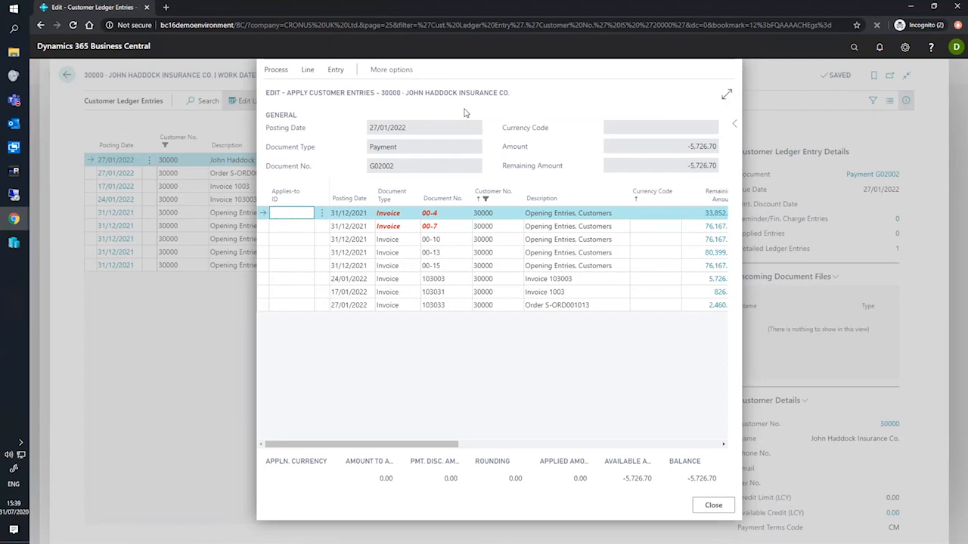
pyautogui.moveTo(426, 384)
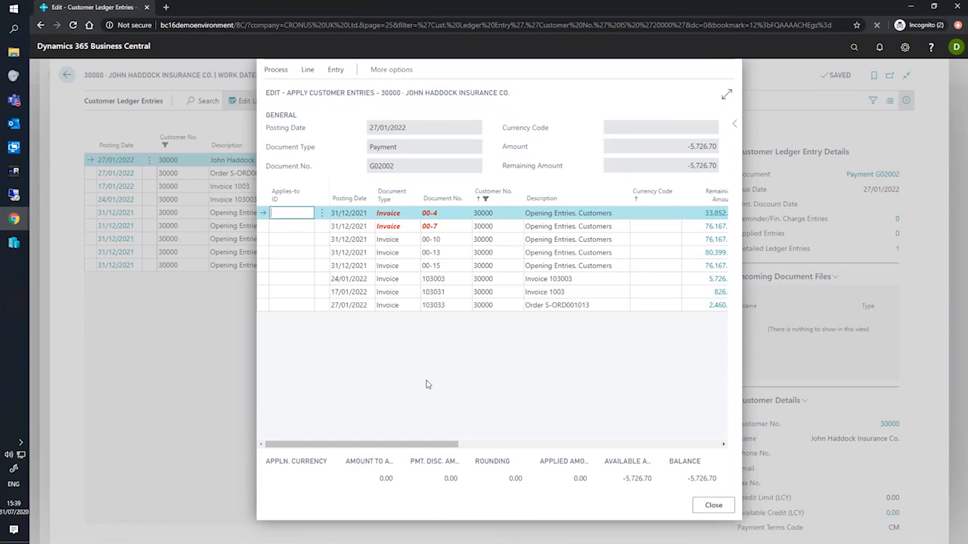
pyautogui.moveTo(402, 378)
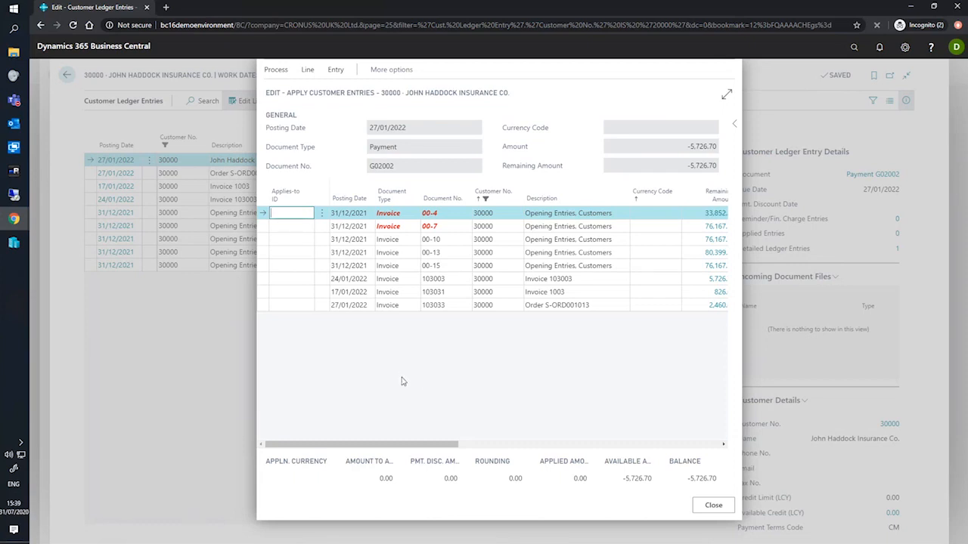
# Set the Applies-to ID on invoice 103003 so 5,726.70 applies against the payment, balance zero
pyautogui.moveTo(356, 444); pyautogui.dragTo(469, 444)
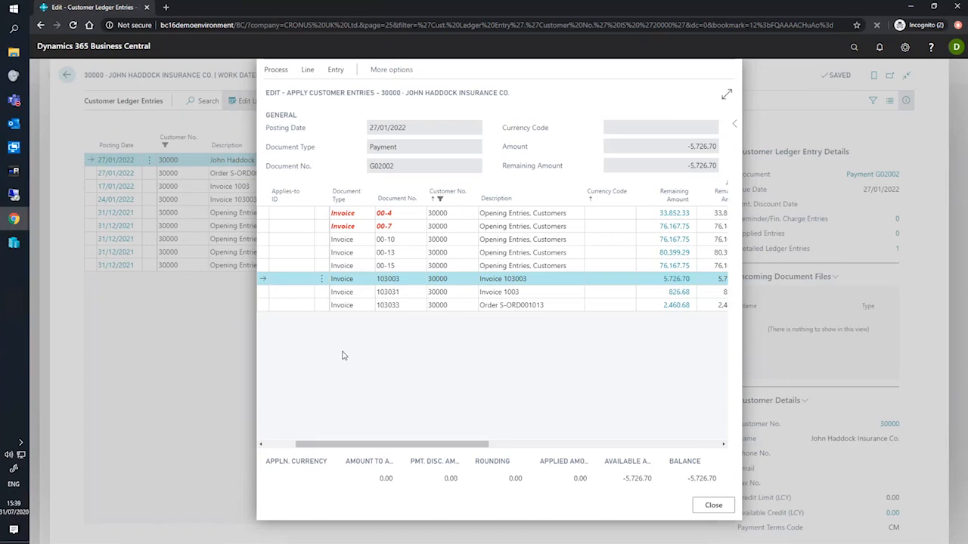
pyautogui.moveTo(344, 337)
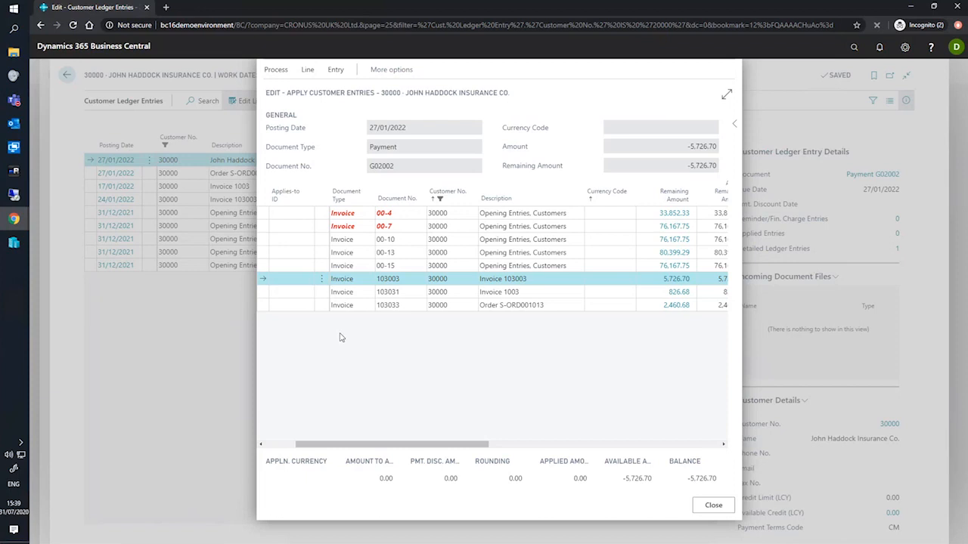
pyautogui.moveTo(333, 307)
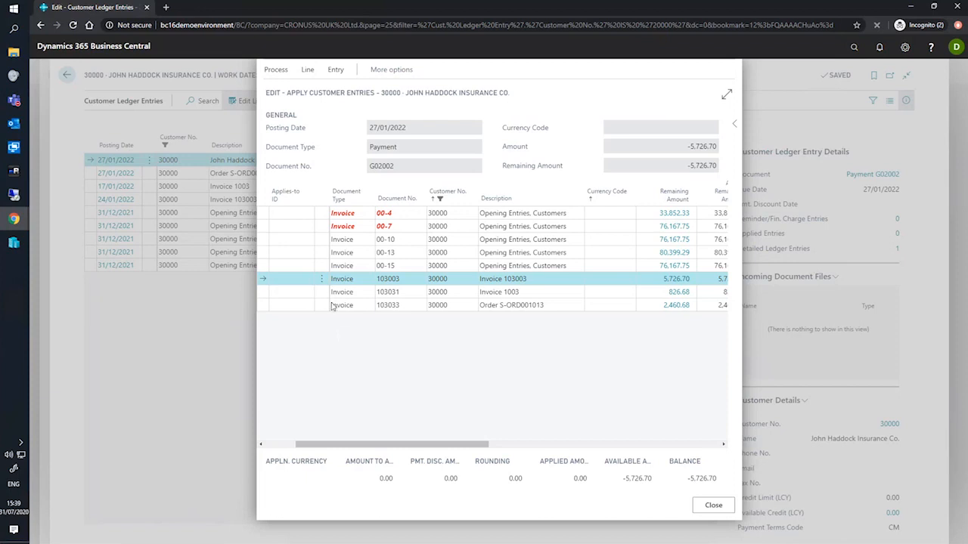
pyautogui.moveTo(302, 336)
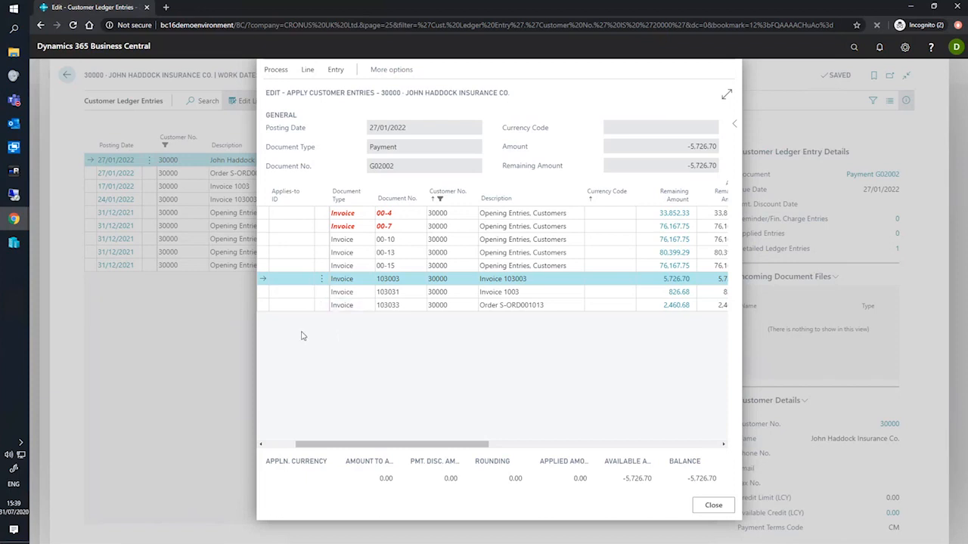
pyautogui.click(275, 70)
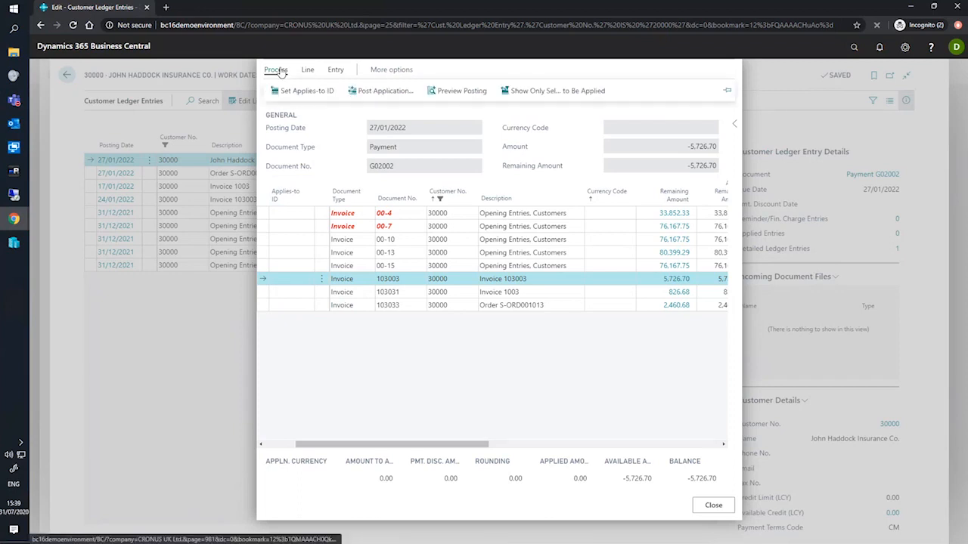
pyautogui.click(303, 91)
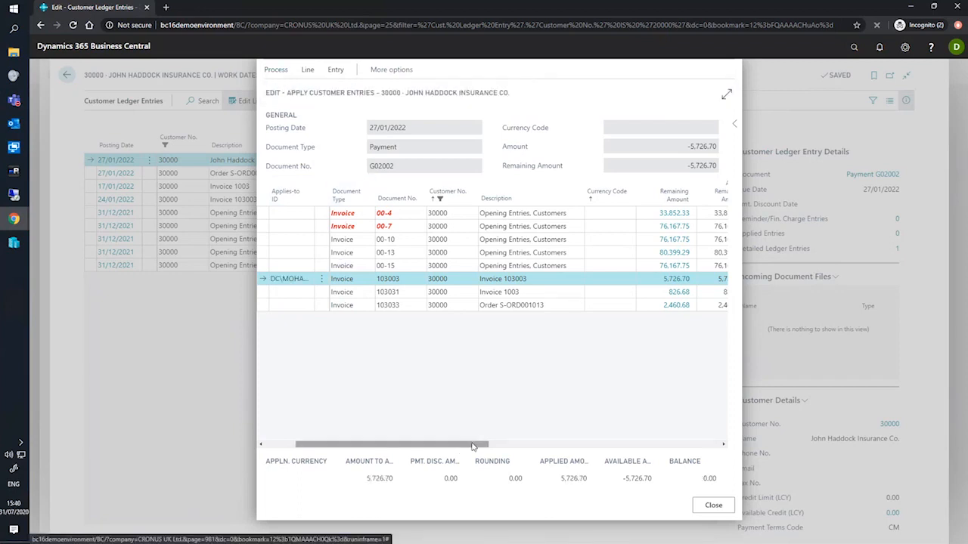
pyautogui.hscroll(3)
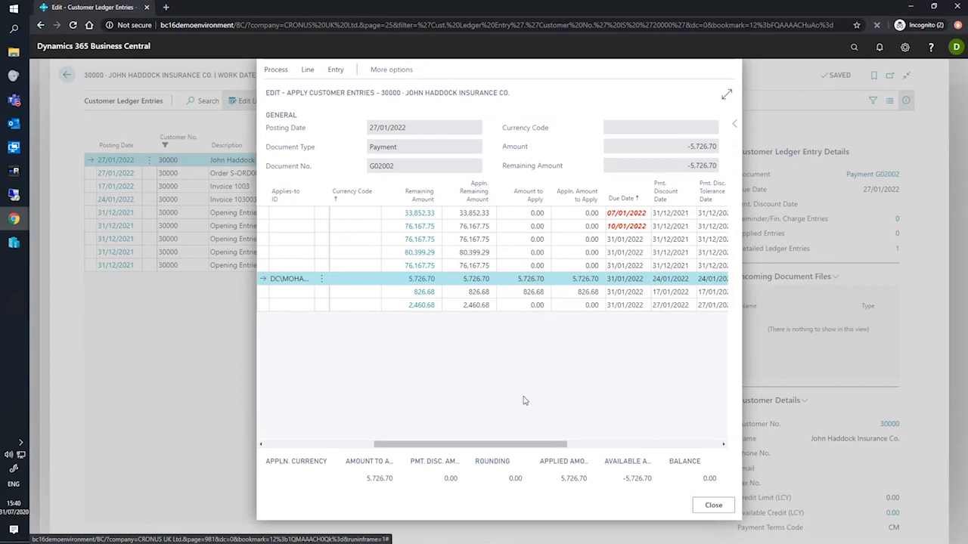
pyautogui.moveTo(560, 372)
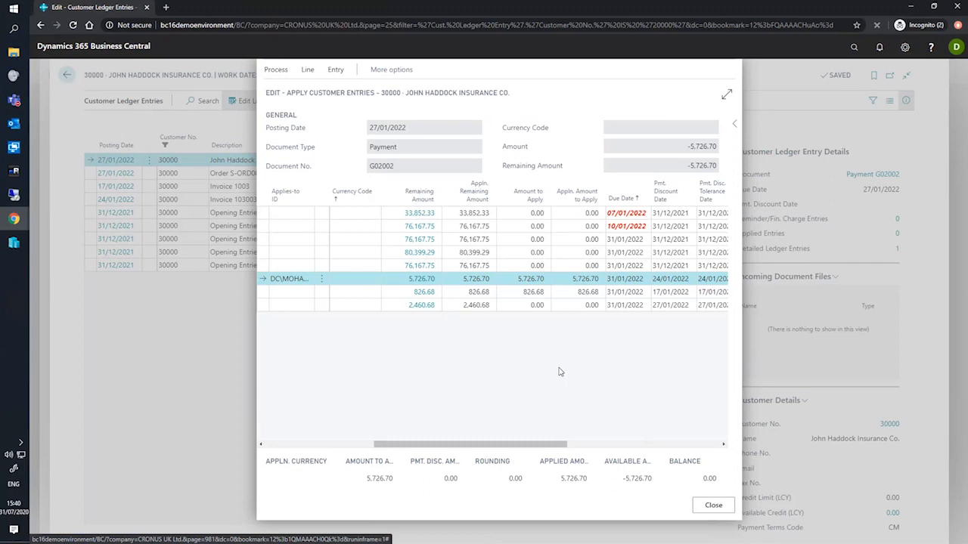
# Post the application of payment G02002 to invoice 103003 and acknowledge the success message
pyautogui.click(391, 69)
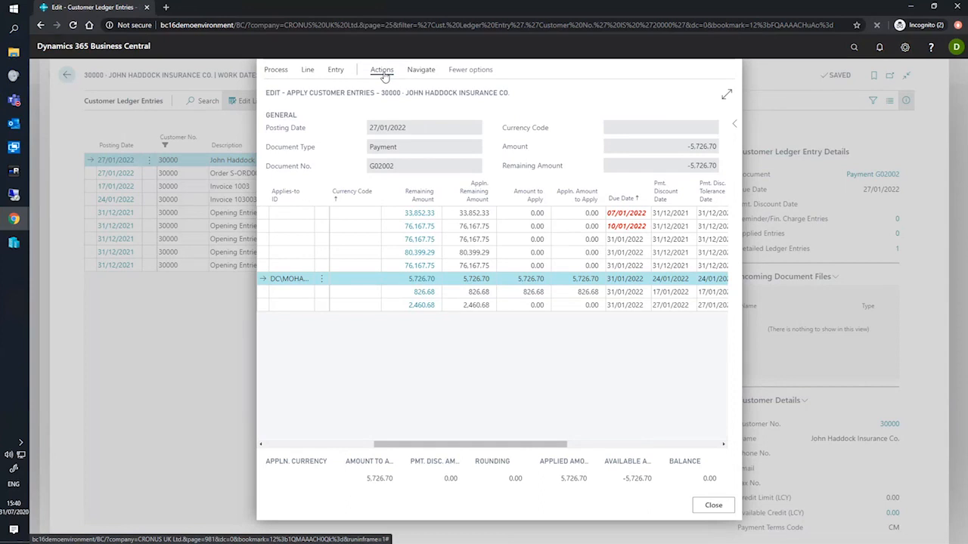
pyautogui.click(381, 69)
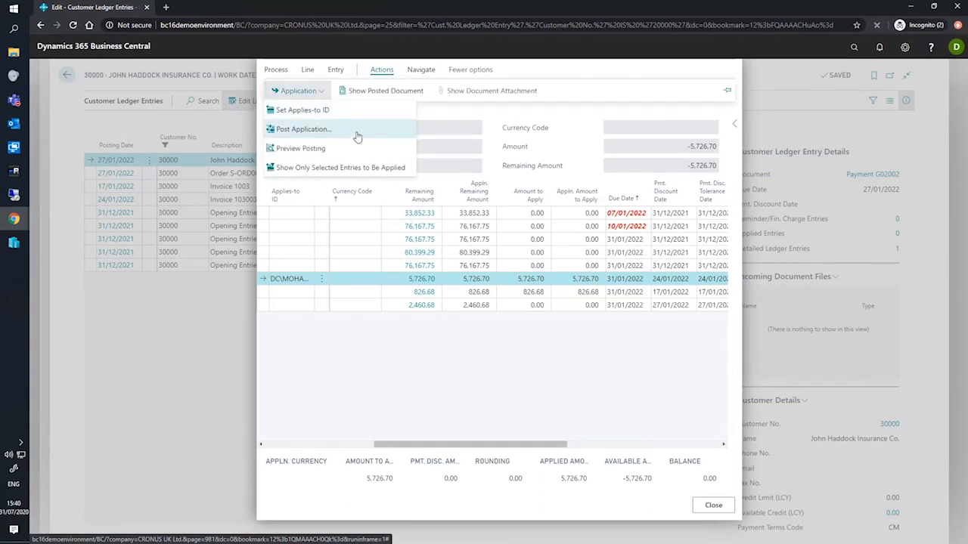
pyautogui.click(302, 129)
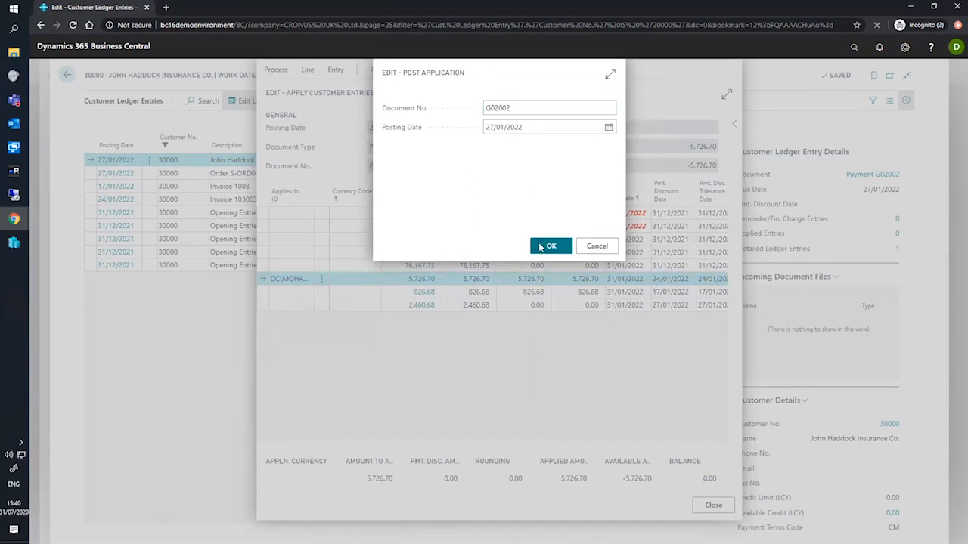
pyautogui.click(550, 245)
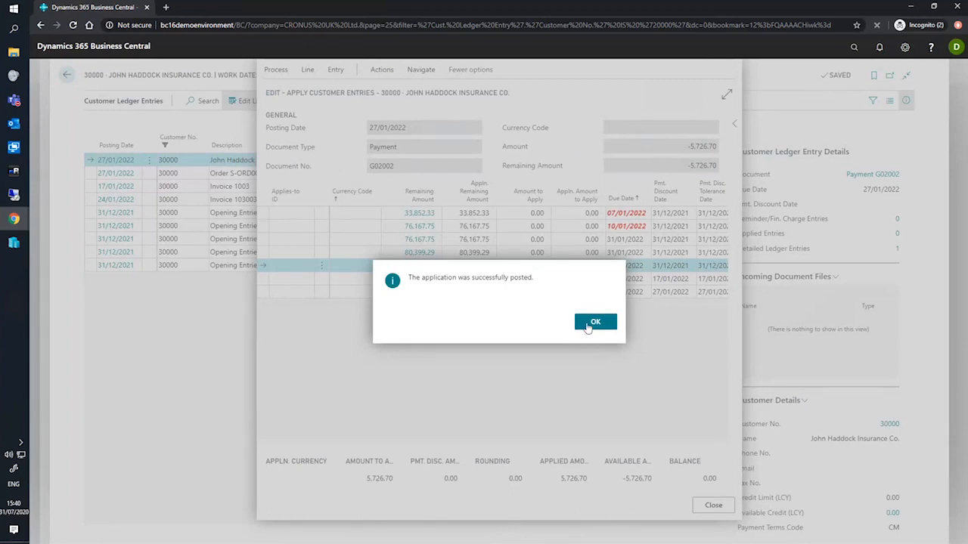
pyautogui.click(596, 321)
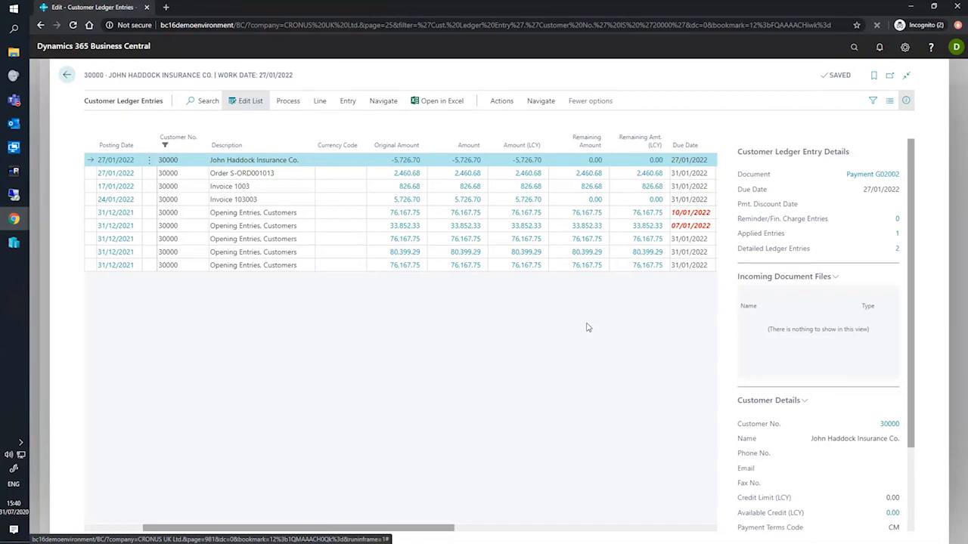
pyautogui.moveTo(578, 309)
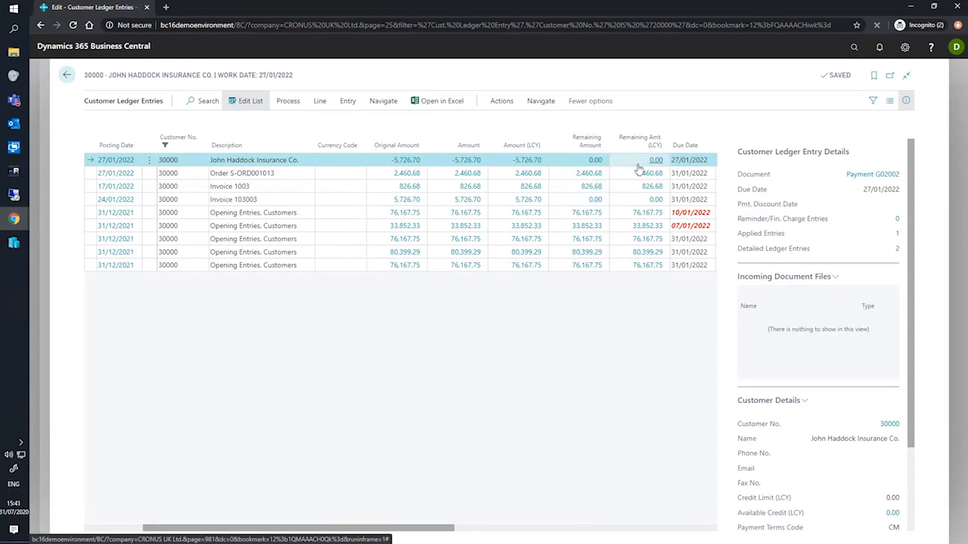
pyautogui.moveTo(653, 165)
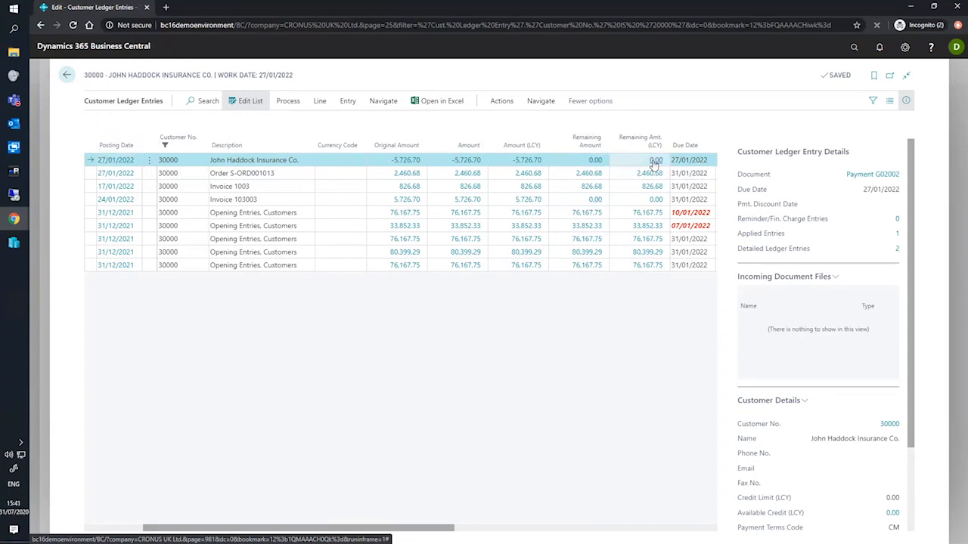
# Verify payment G02002 and invoice 103003 both show 0.00 remaining amount
pyautogui.click(254, 200)
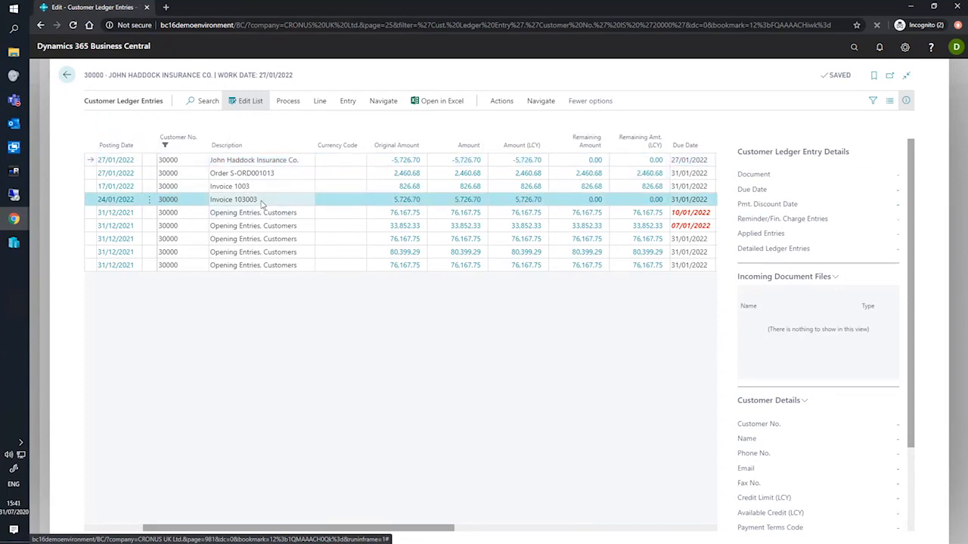
pyautogui.click(233, 200)
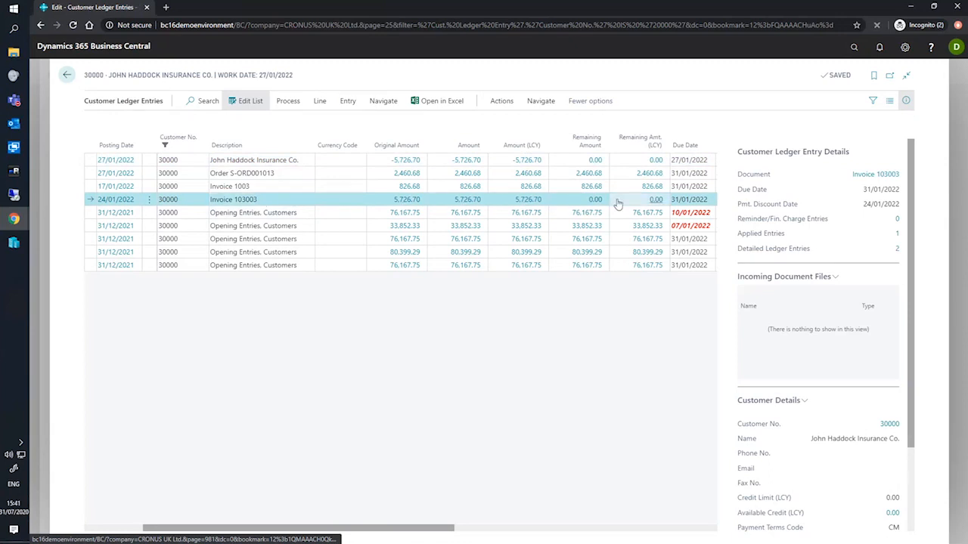
pyautogui.moveTo(599, 317)
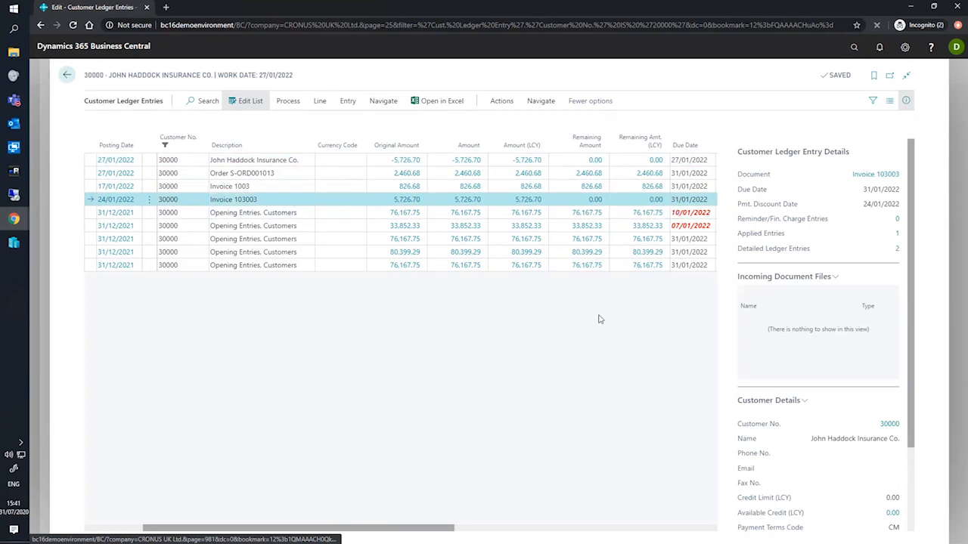
pyautogui.moveTo(557, 336)
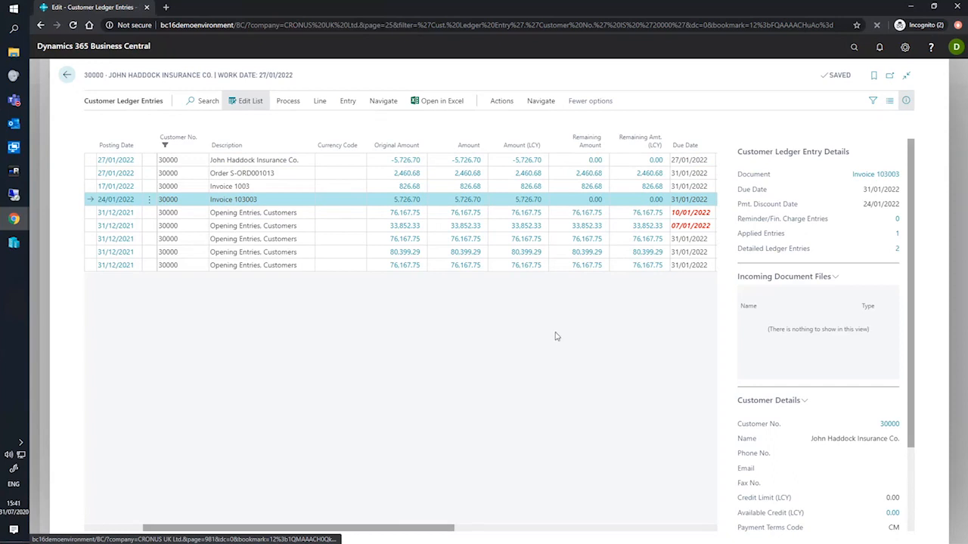
pyautogui.moveTo(499, 350)
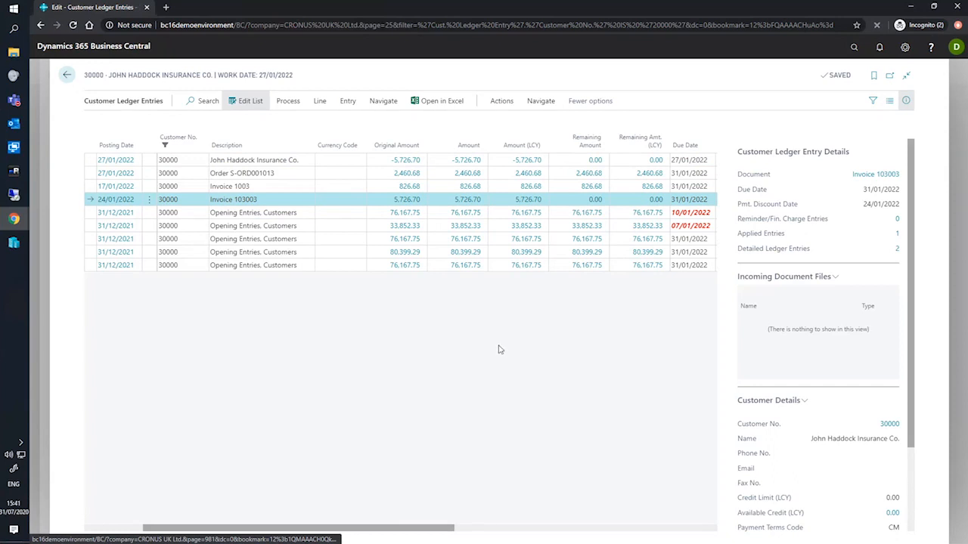